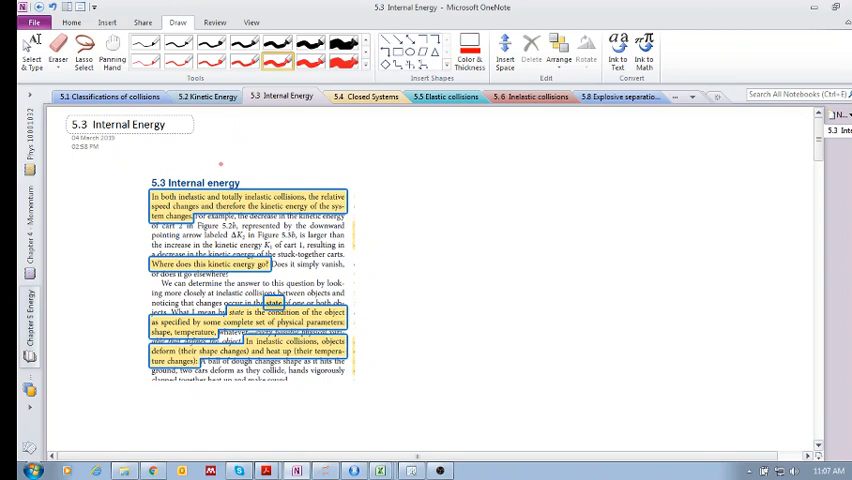
# Handwrite 'Elastic Ki = Kf' and 'inelastic Kf < Ki' in red above the text
pyautogui.moveTo(245, 135); pyautogui.dragTo(265, 140)
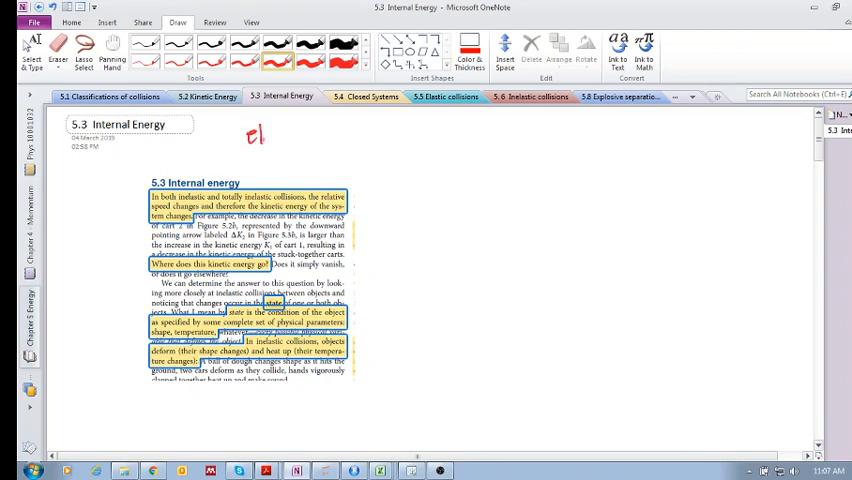
pyautogui.moveTo(255, 137); pyautogui.dragTo(310, 137)
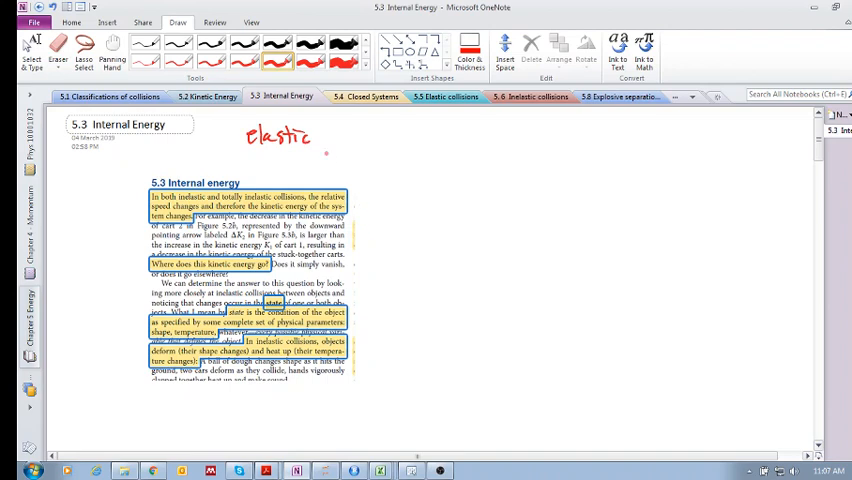
pyautogui.moveTo(340, 130); pyautogui.dragTo(360, 145)
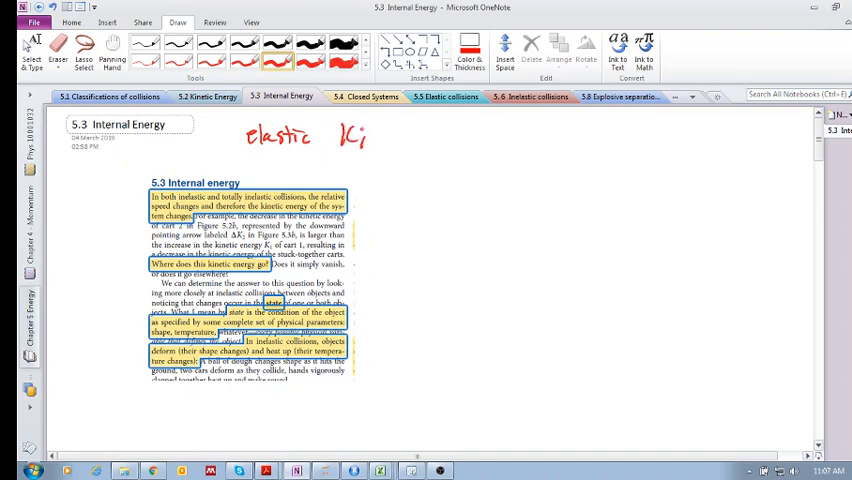
pyautogui.moveTo(365, 135); pyautogui.dragTo(420, 135)
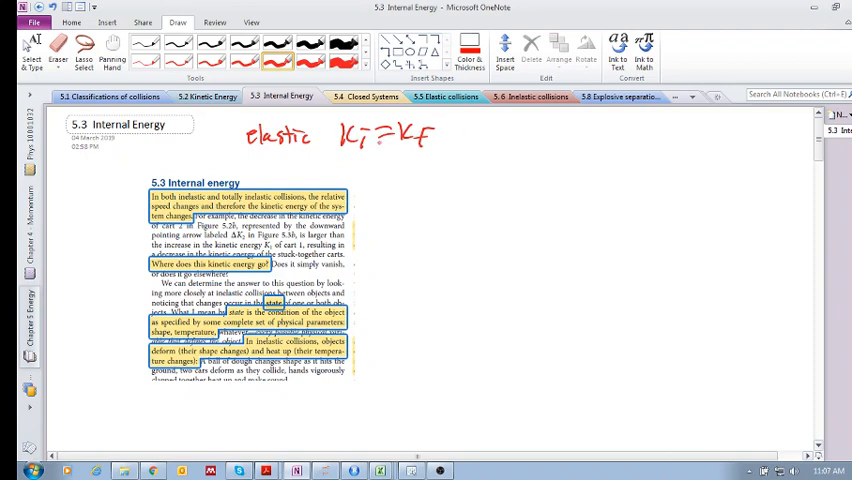
pyautogui.moveTo(422, 160); pyautogui.dragTo(423, 178)
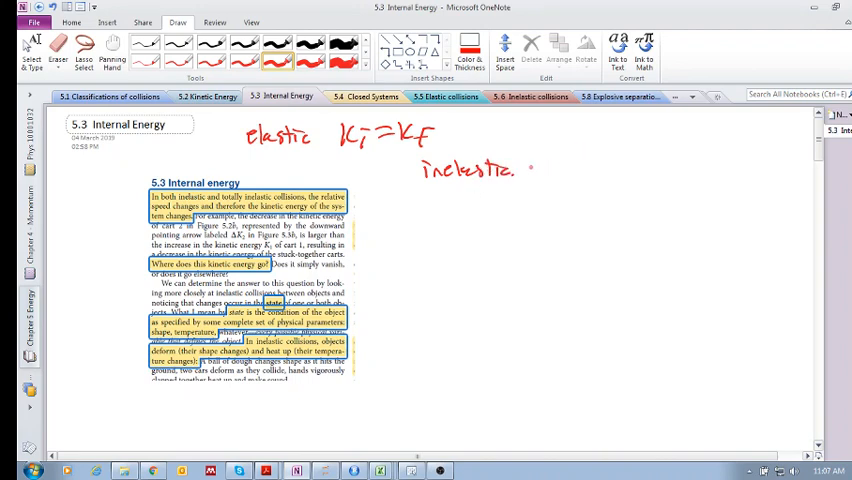
pyautogui.moveTo(560, 155); pyautogui.dragTo(585, 180)
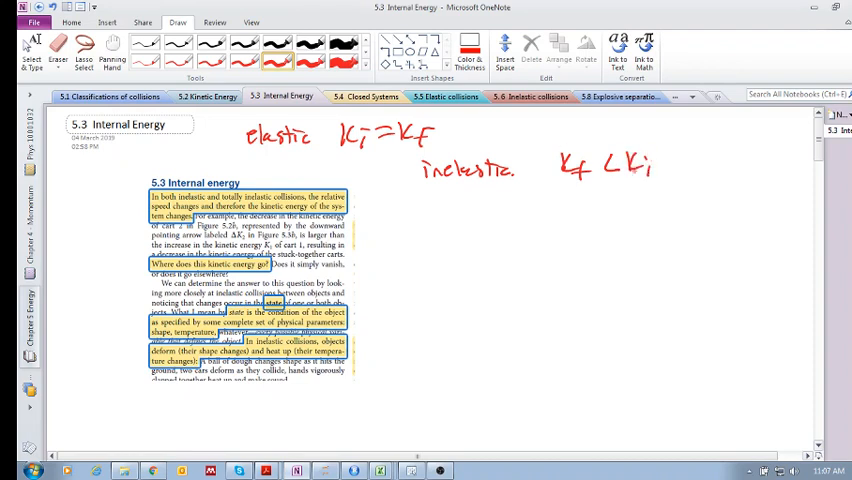
pyautogui.moveTo(563, 184); pyautogui.dragTo(640, 183)
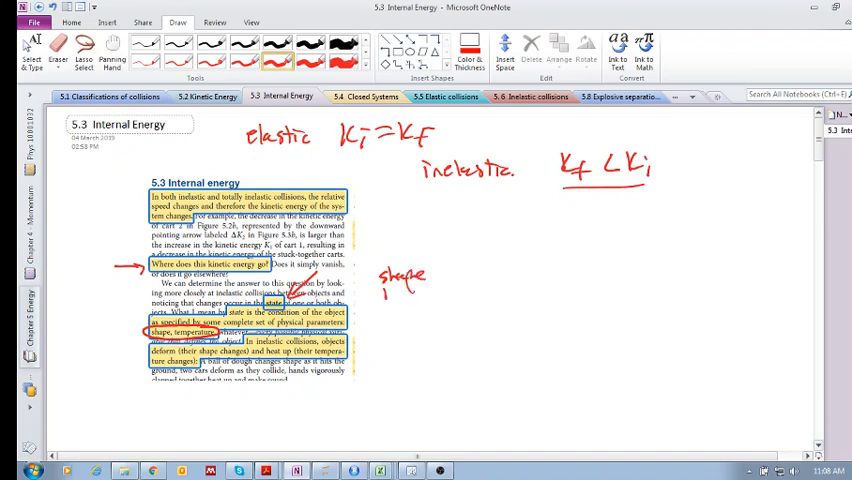
# Add 'temp' under 'shape' beside the arrows pointing to 'state'
pyautogui.write('temp')
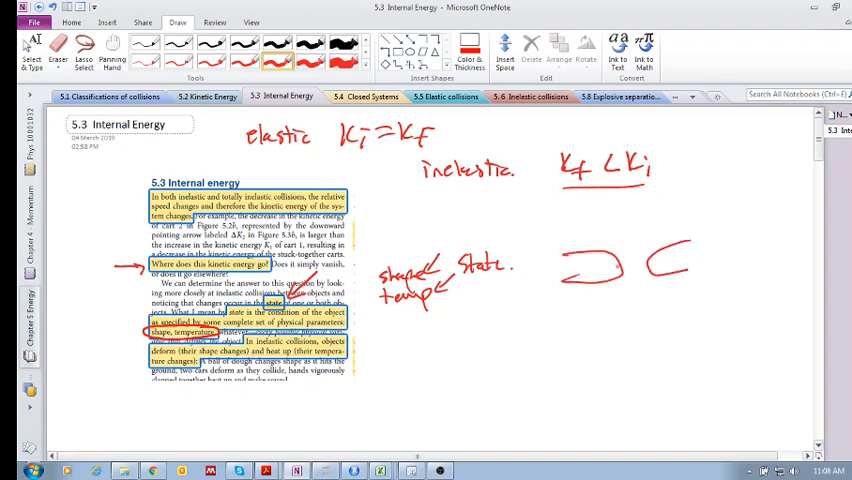
# Sketch crumpling colliding objects labelled 'Δ shape' and 'Δ temp', with a small mark
pyautogui.moveTo(600, 260); pyautogui.dragTo(650, 270)
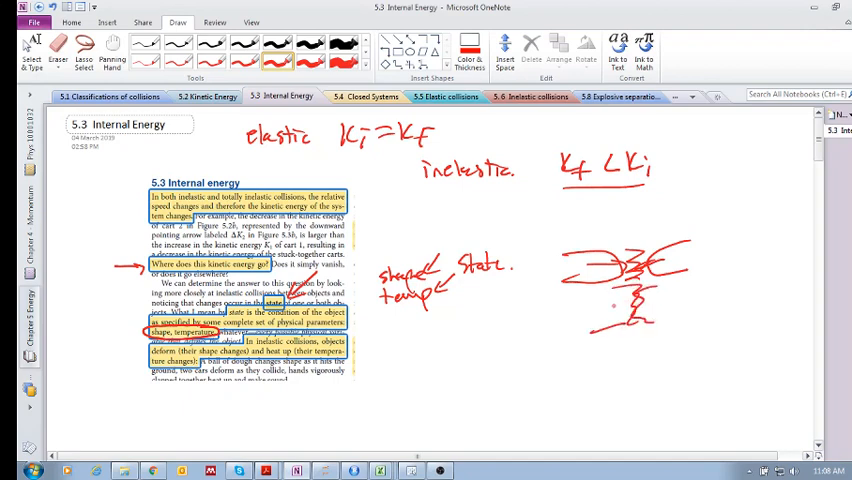
pyautogui.moveTo(605, 305); pyautogui.dragTo(645, 308)
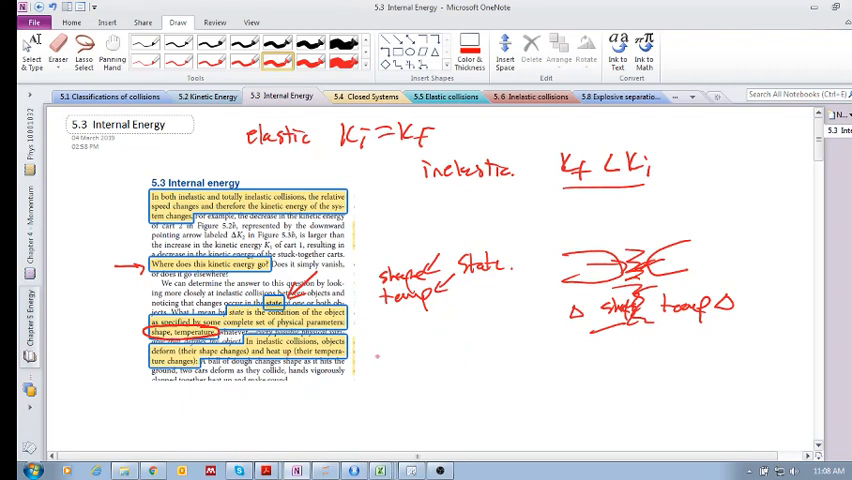
pyautogui.moveTo(368, 340); pyautogui.dragTo(376, 358)
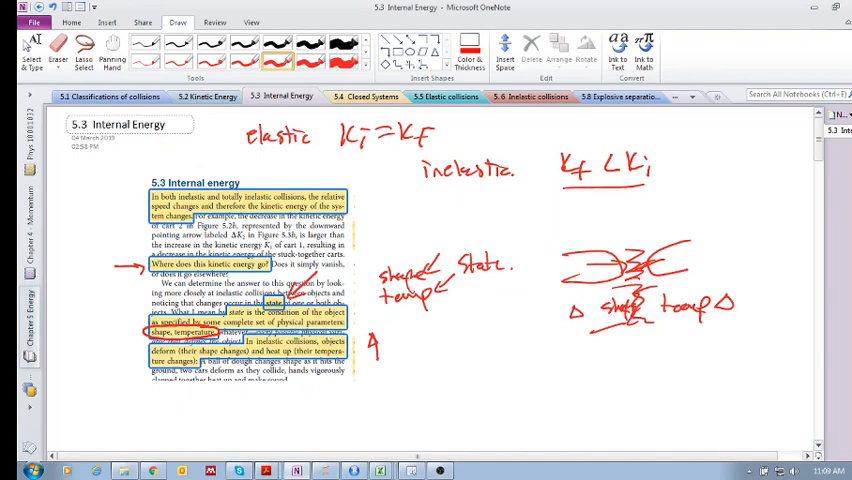
pyautogui.moveTo(460, 245); pyautogui.dragTo(505, 280)
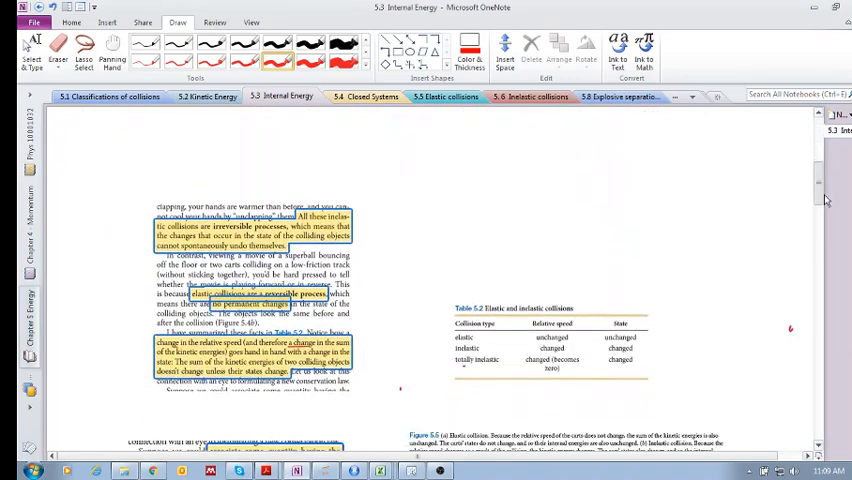
# Draw a crumpled-front car above Table 5.2 and label it 'irreversible'
pyautogui.scroll(-3)
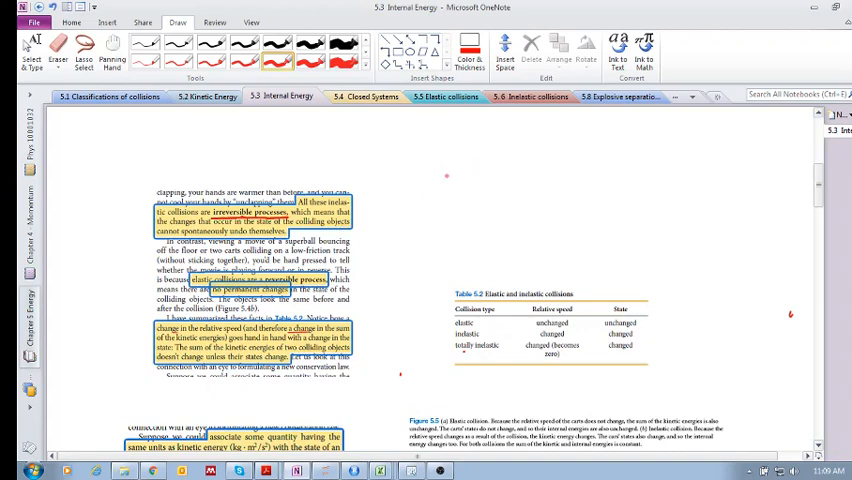
pyautogui.moveTo(435, 168); pyautogui.dragTo(500, 165)
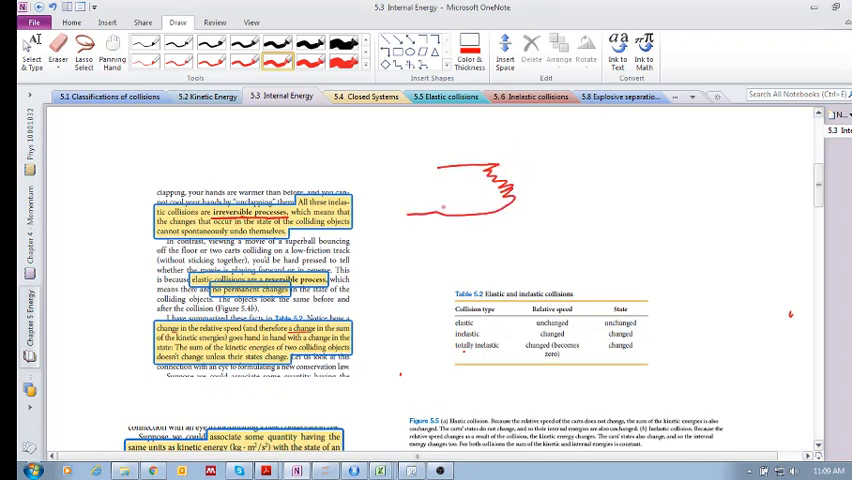
pyautogui.moveTo(425, 210); pyautogui.dragTo(485, 212)
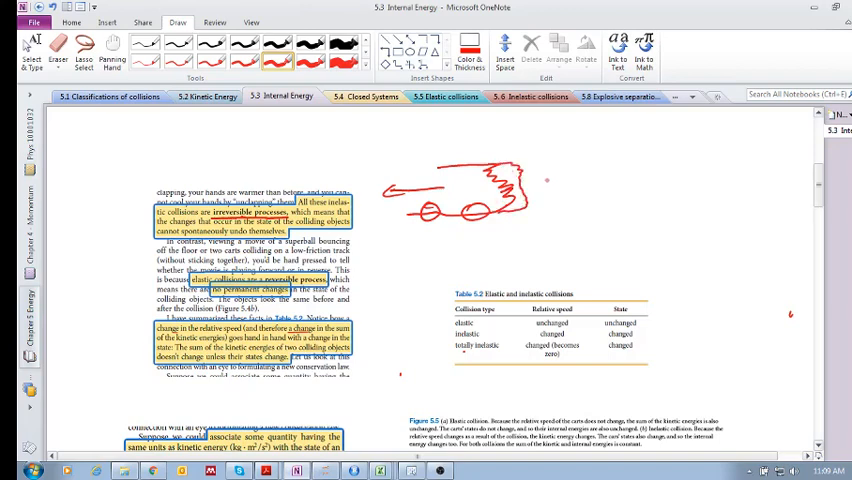
pyautogui.moveTo(540, 180); pyautogui.dragTo(585, 182)
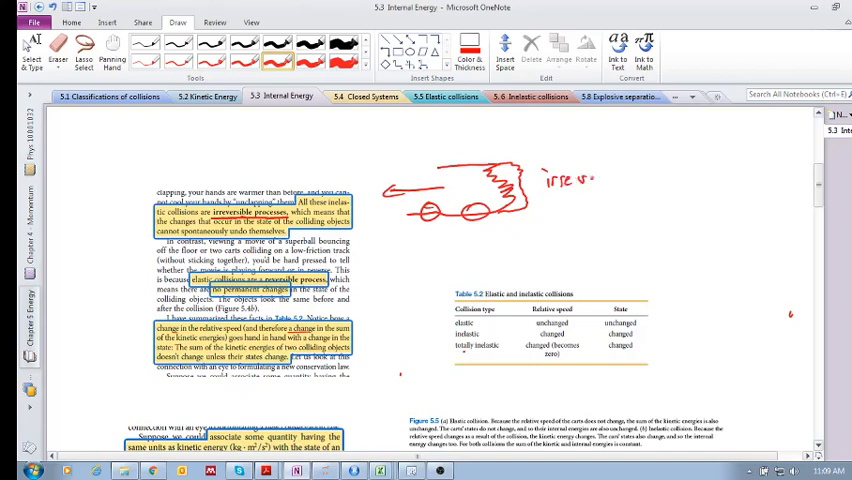
pyautogui.moveTo(575, 180); pyautogui.dragTo(650, 180)
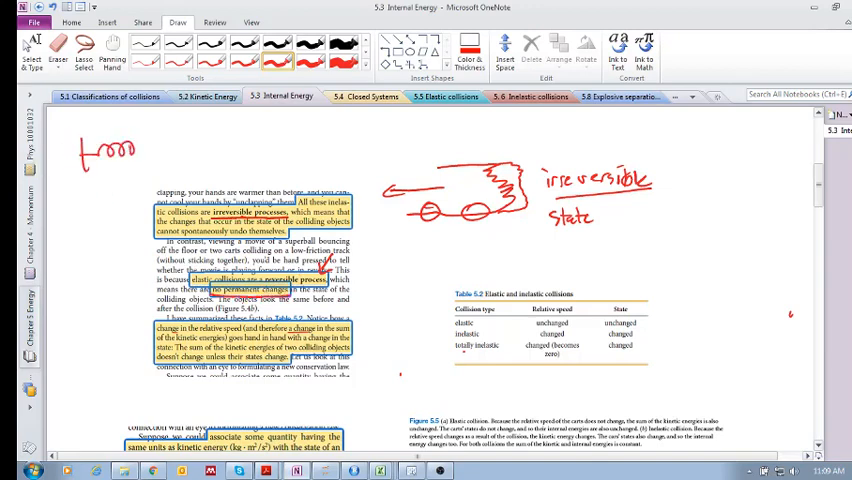
# Sketch two margin springs and write 'K → state' beneath them
pyautogui.moveTo(78, 185); pyautogui.dragTo(110, 200)
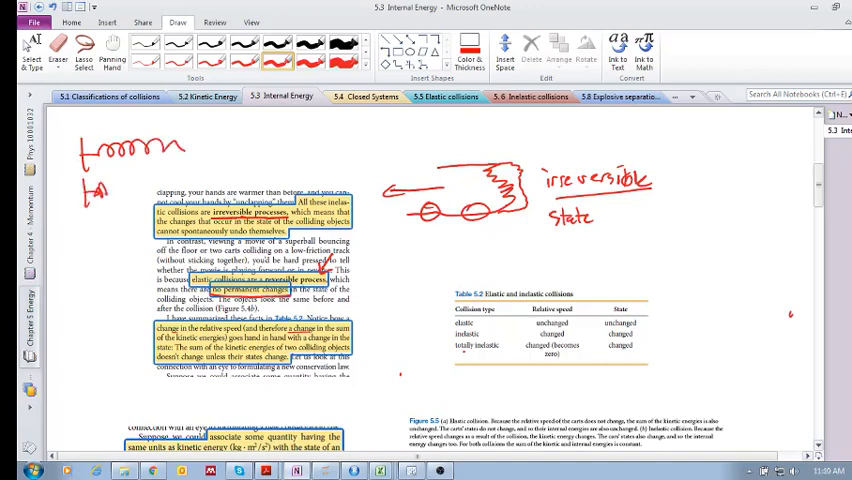
pyautogui.moveTo(108, 178); pyautogui.dragTo(175, 175)
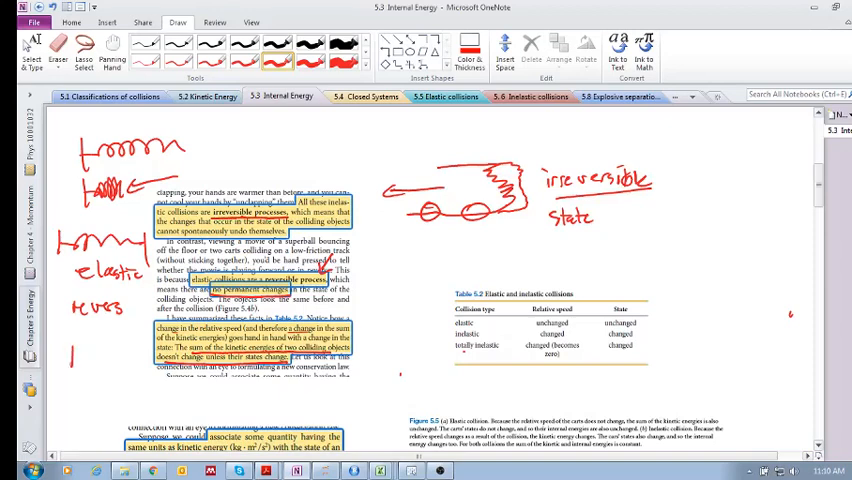
pyautogui.moveTo(70, 360); pyautogui.dragTo(110, 357)
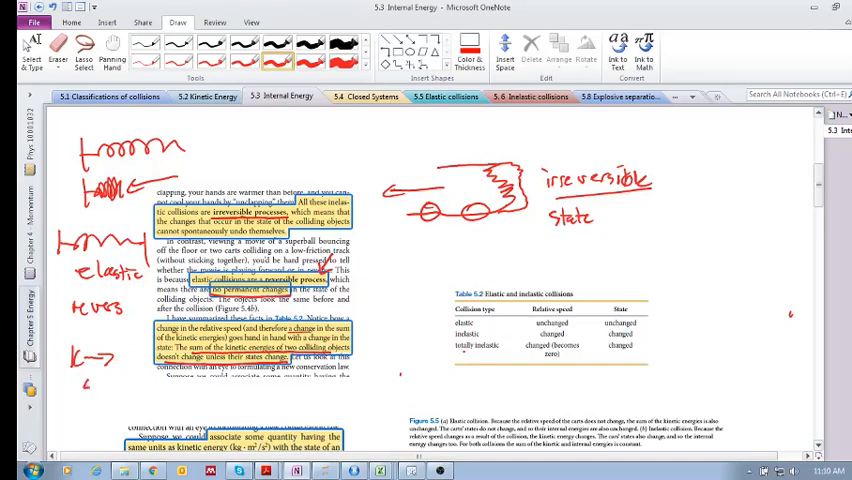
pyautogui.moveTo(90, 383); pyautogui.dragTo(125, 383)
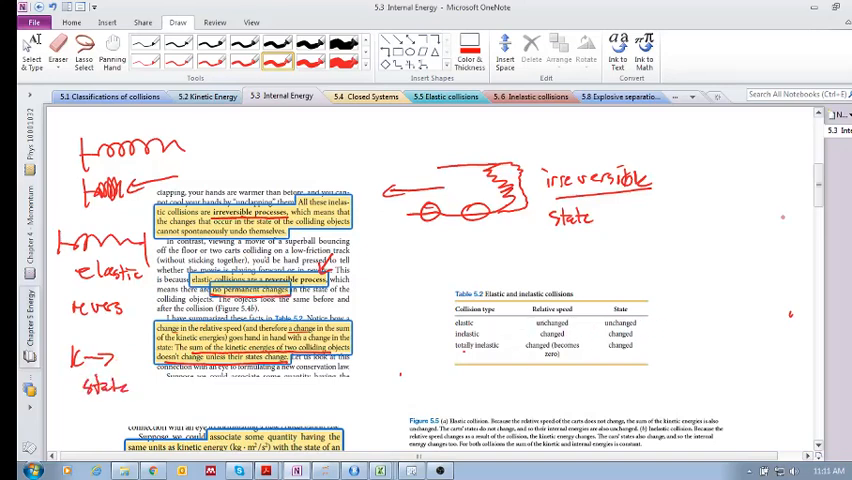
pyautogui.scroll(-3)
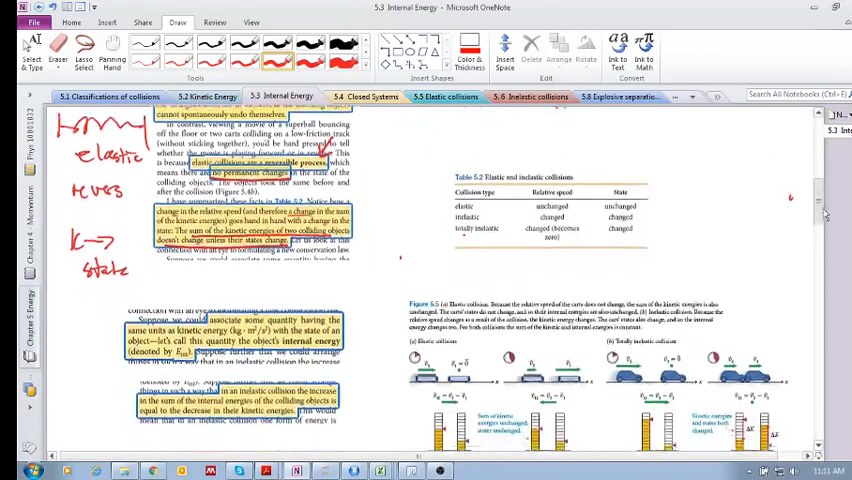